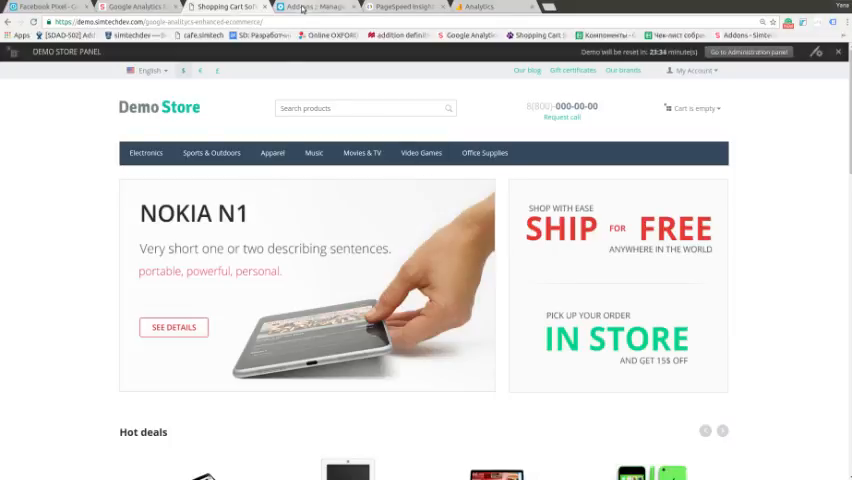
- Glance at the add-ons page, then inspect the storefront HTML showing the Google Tag Manager scripts
left_click(300, 7)
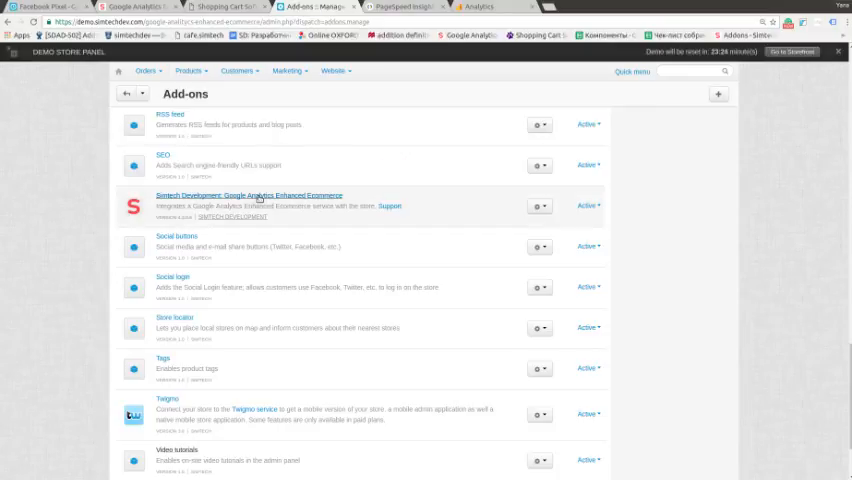
left_click(539, 206)
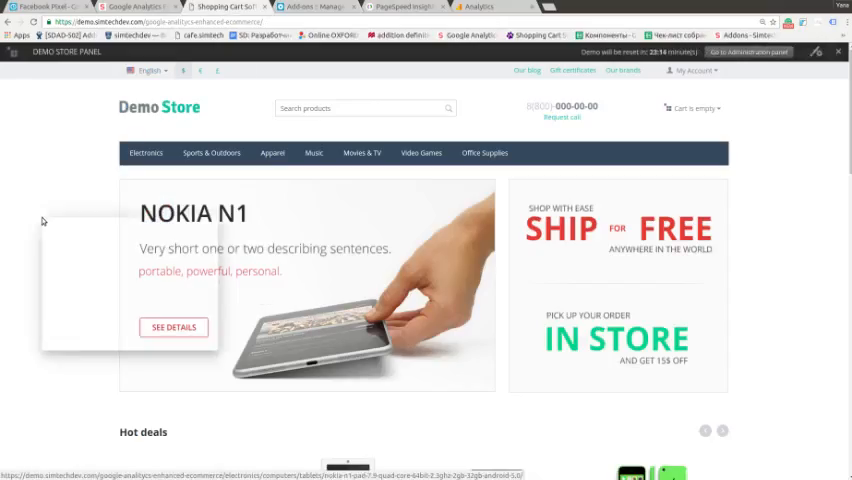
right_click(44, 222)
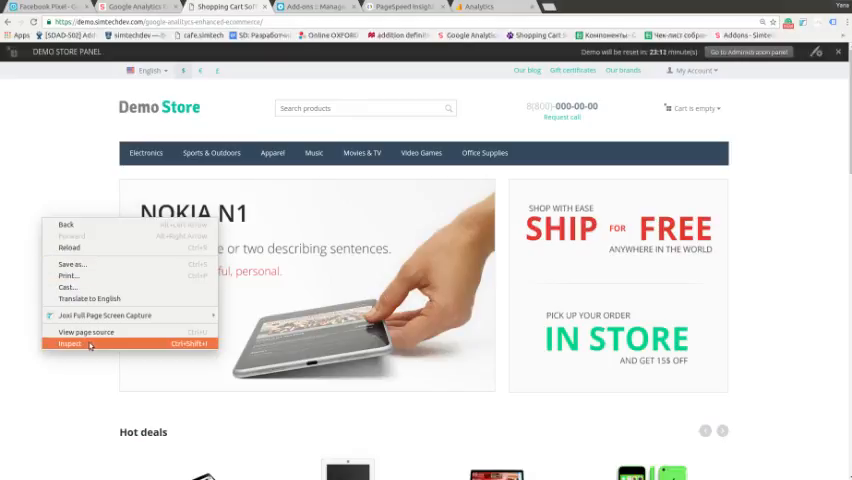
left_click(70, 344)
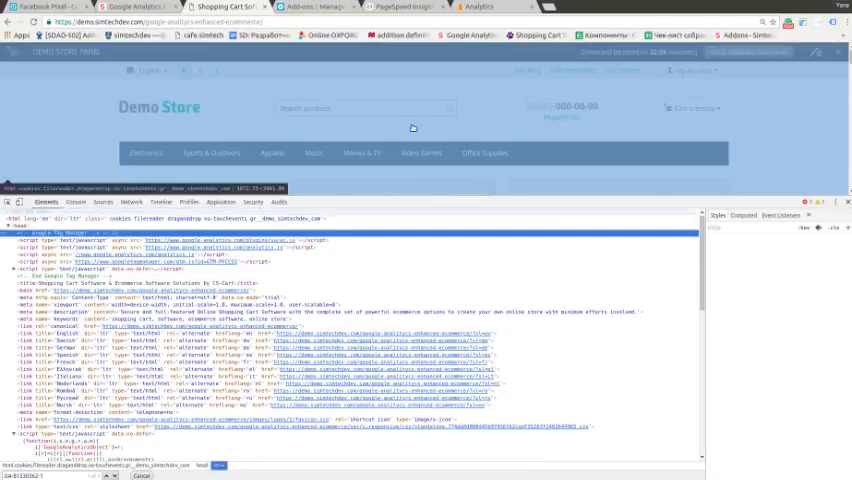
- Analyze the demo store URL in PageSpeed Insights and view the 87/100 desktop score
left_click(480, 7)
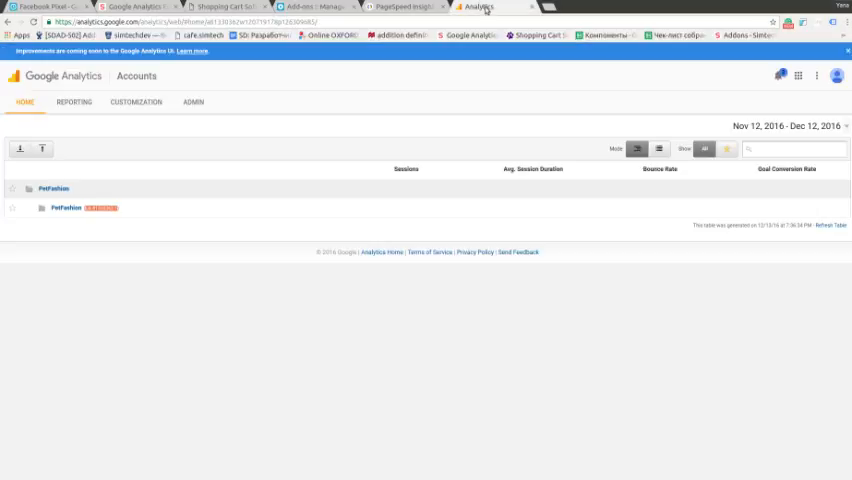
left_click(398, 6)
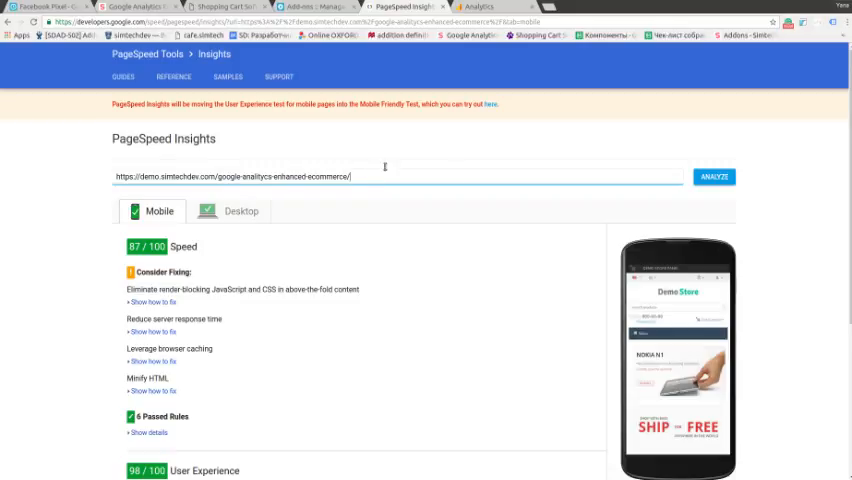
left_click(714, 177)
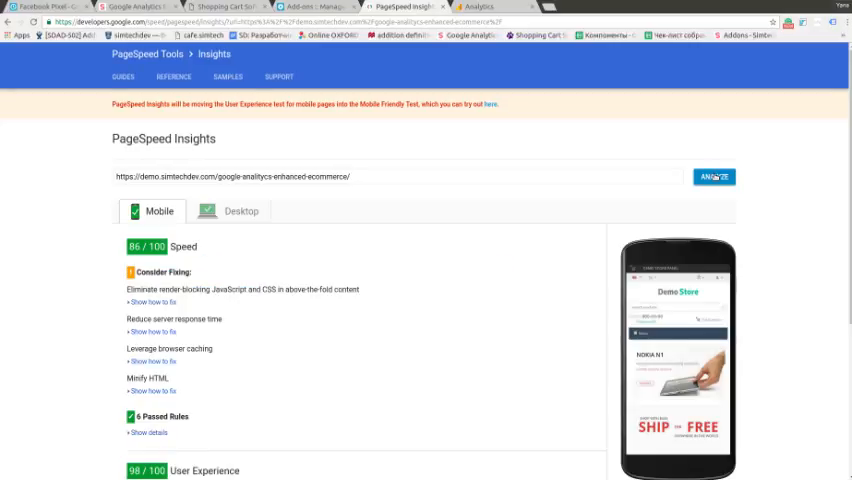
left_click(239, 211)
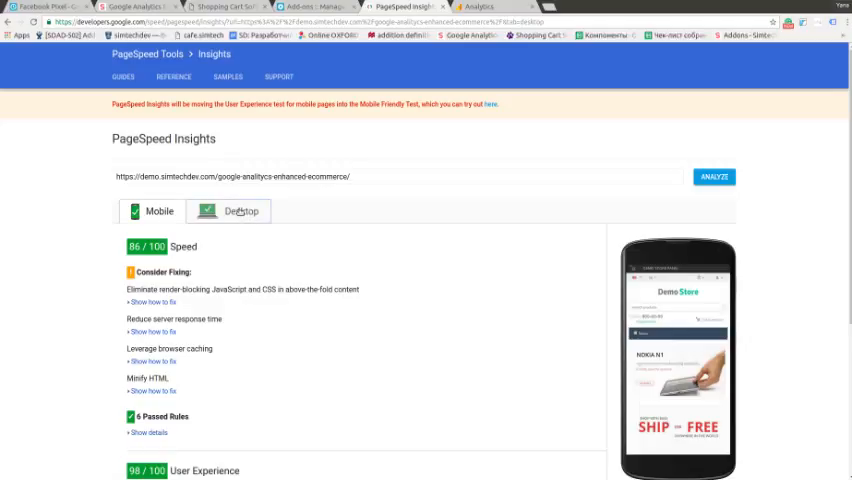
left_click(238, 211)
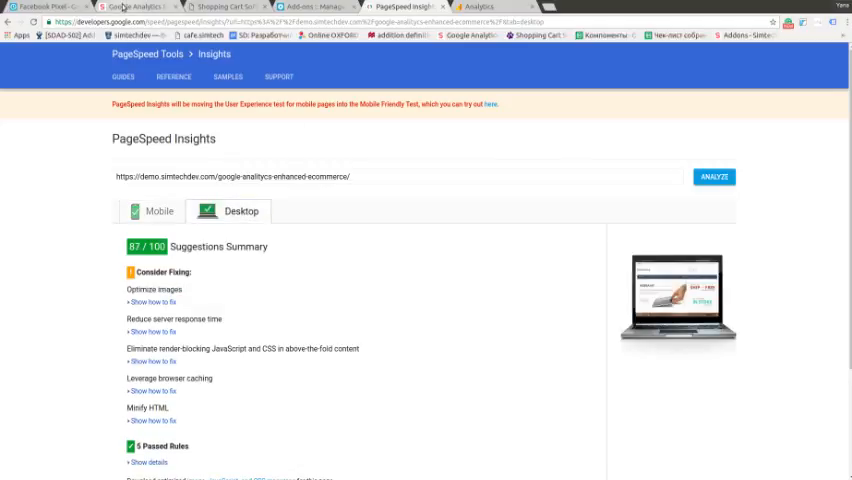
- Set the Google Analytics Enhanced Ecommerce add-on status to Disabled, then return to the storefront tab
left_click(330, 7)
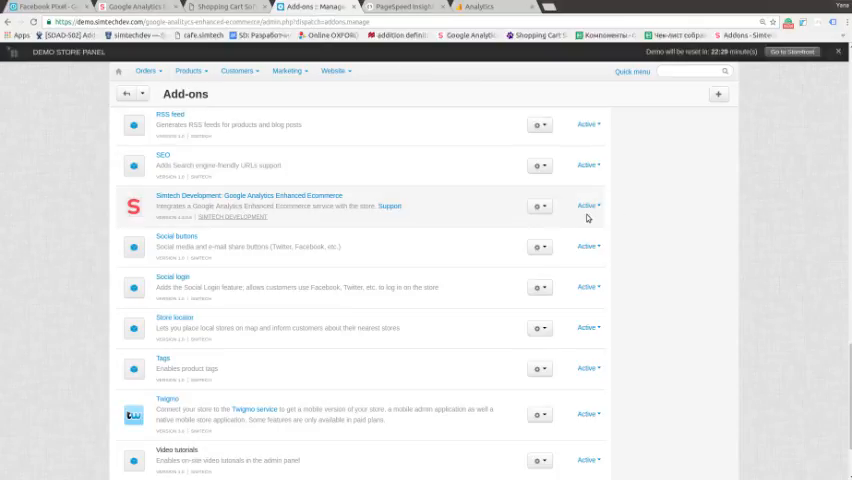
left_click(588, 207)
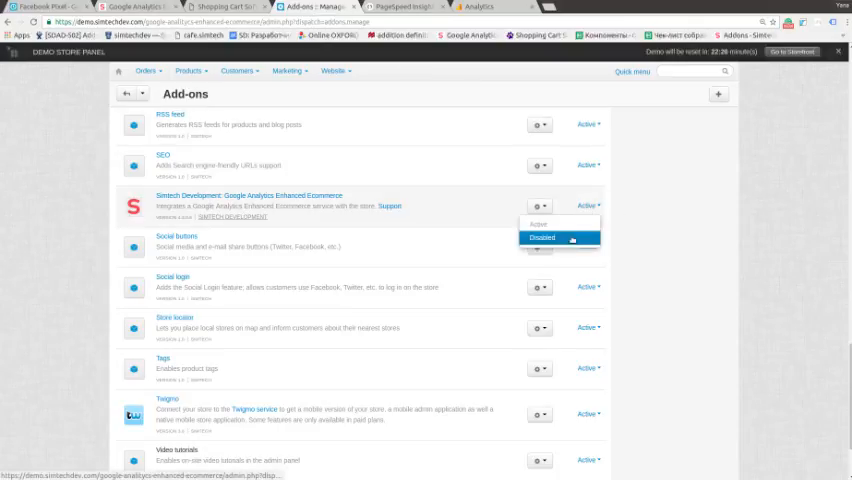
left_click(543, 237)
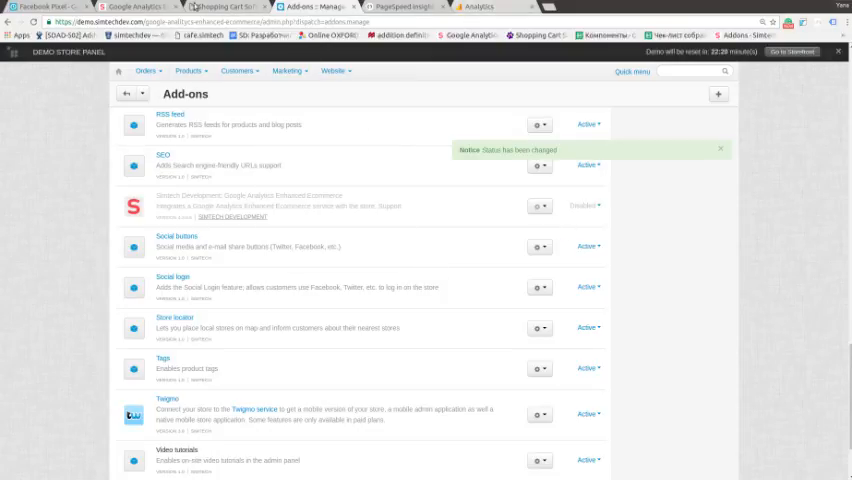
left_click(405, 7)
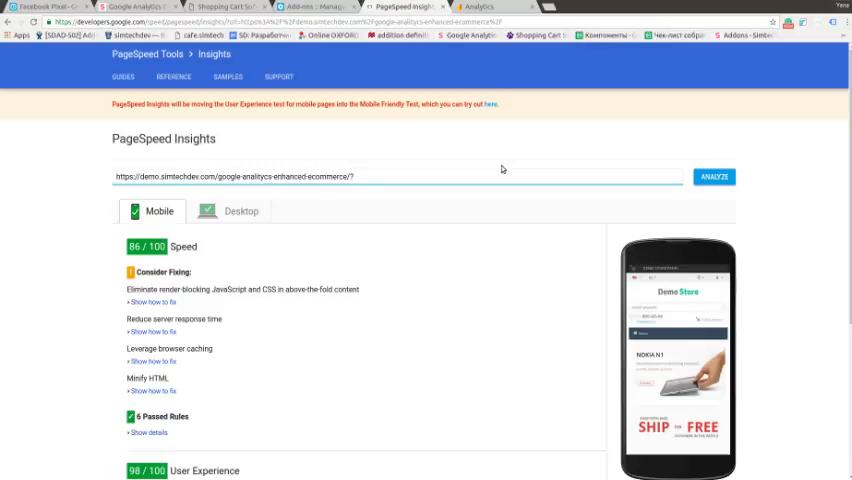
- Analyze the store URL with ?abc appended, getting a 48/100 mobile score
type("abc")
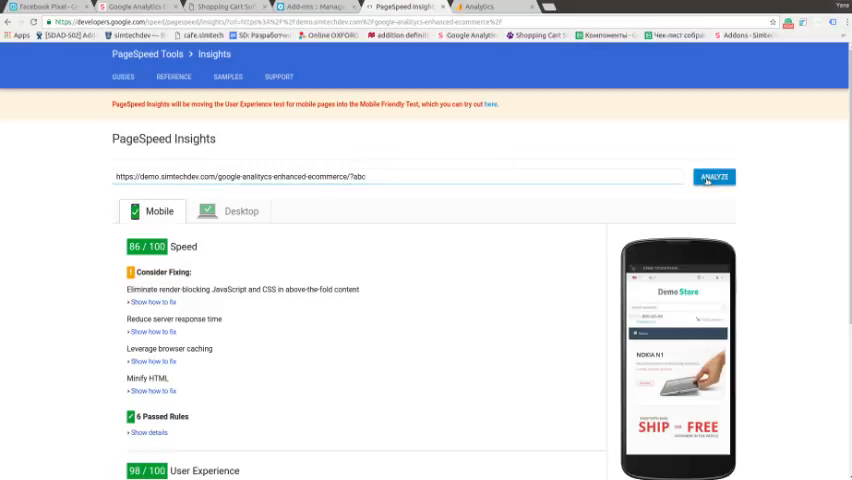
left_click(713, 177)
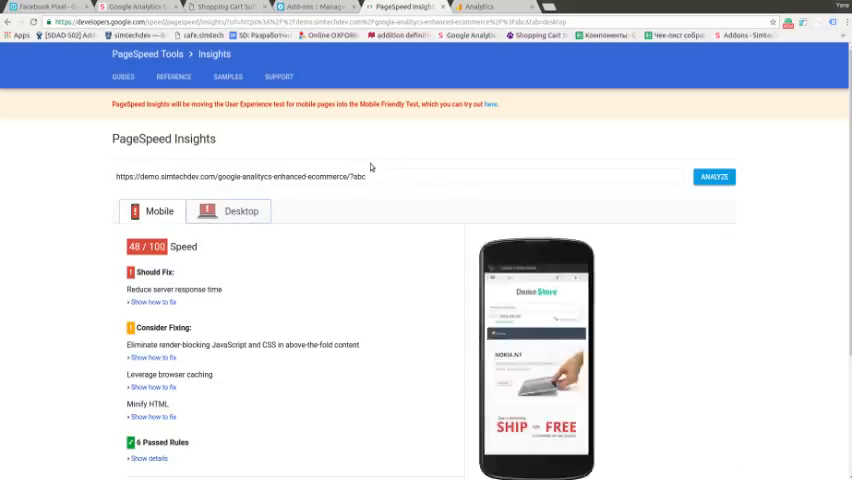
left_click(238, 211)
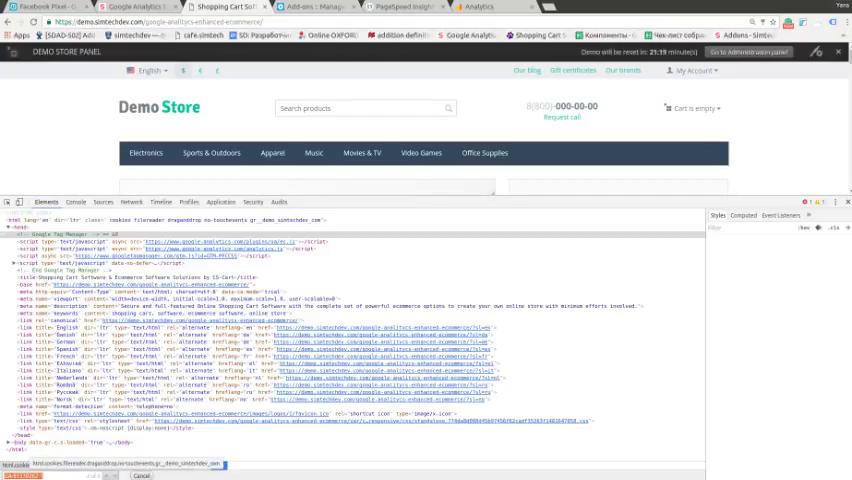
- Glance at the Analytics accounts, then return to the 56/100 desktop PageSpeed result
left_click(480, 7)
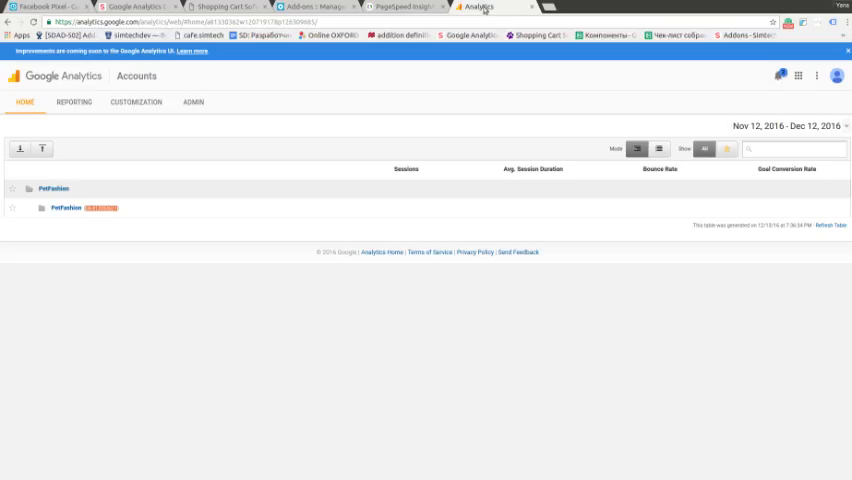
left_click(404, 6)
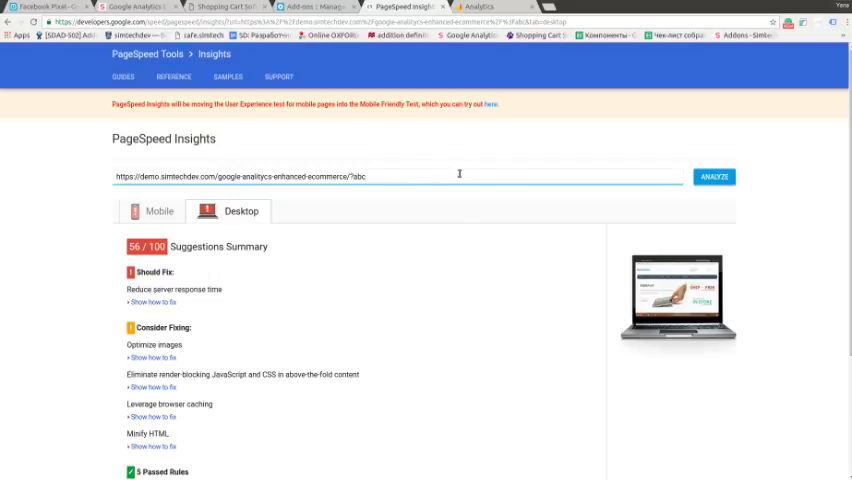
- Rerun PageSpeed Insights on the ?abc store address (88/100 mobile) and view desktop results
left_click(714, 177)
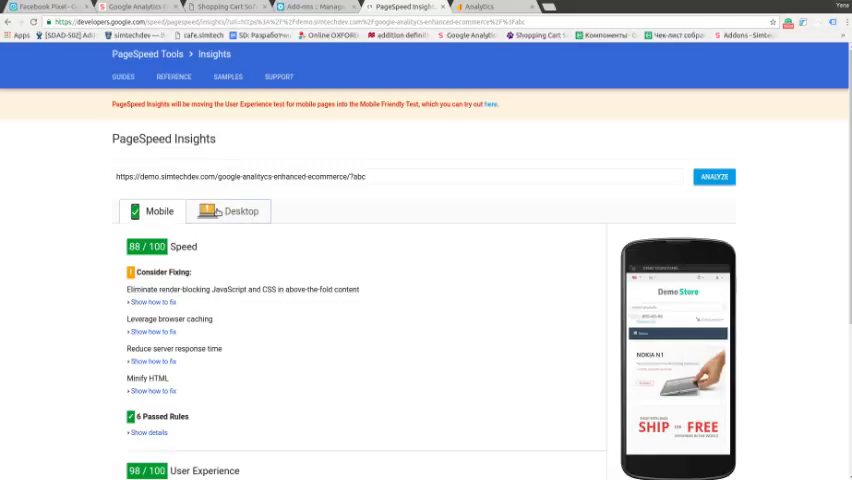
left_click(240, 211)
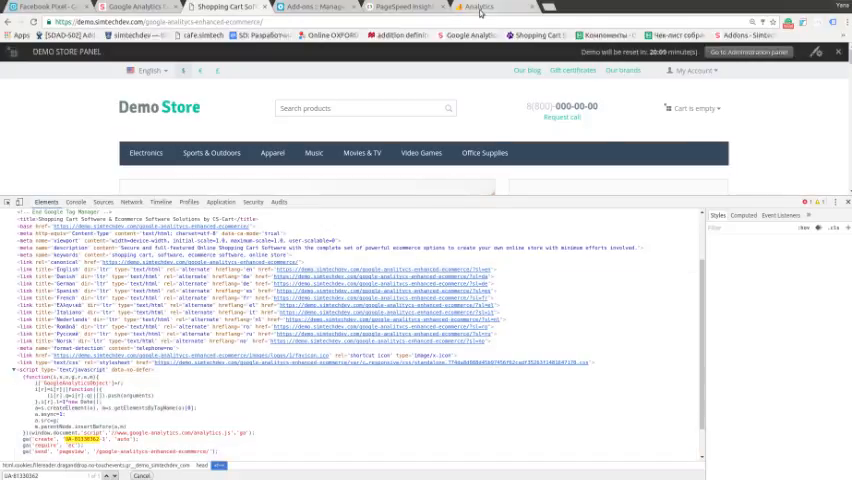
- Review the 81/100 desktop score and select the tested address in PageSpeed Insights
left_click(410, 6)
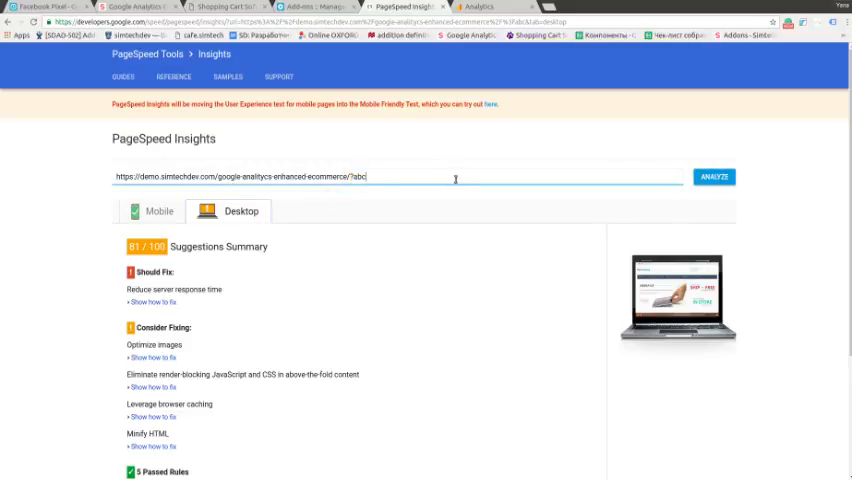
left_click(713, 177)
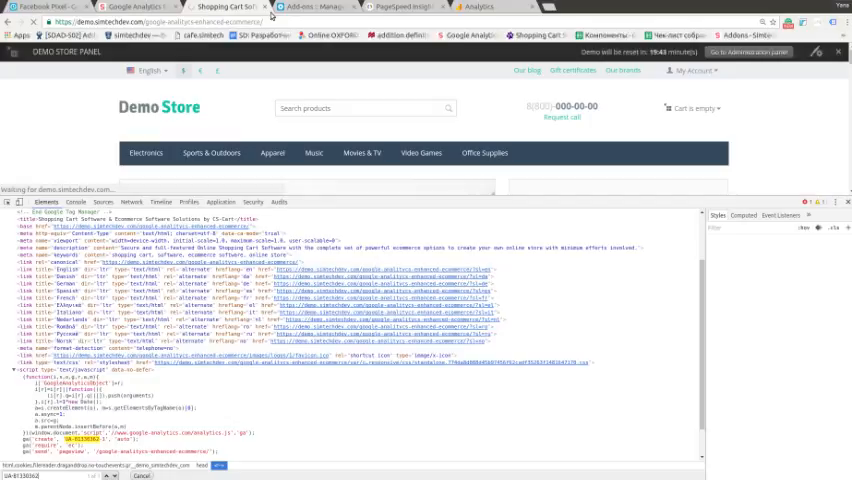
- Remove ?abc from the store address and re-analyze, scoring 86/100 on mobile
left_click(478, 6)
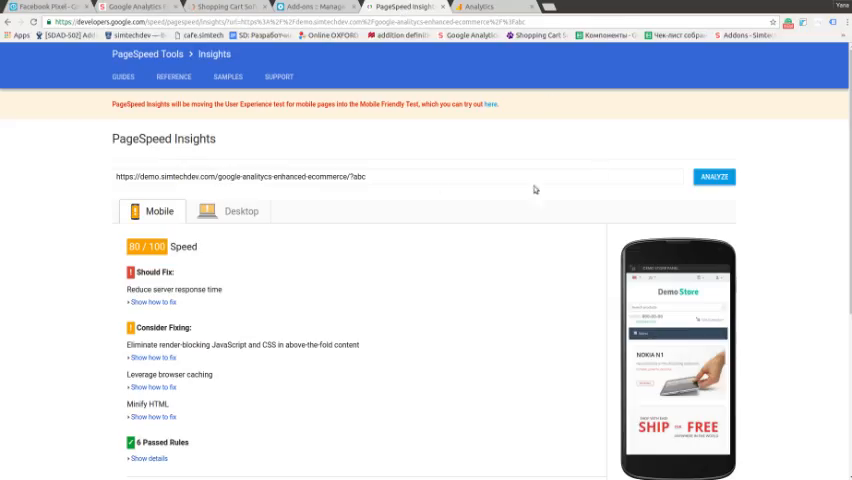
left_click(713, 177)
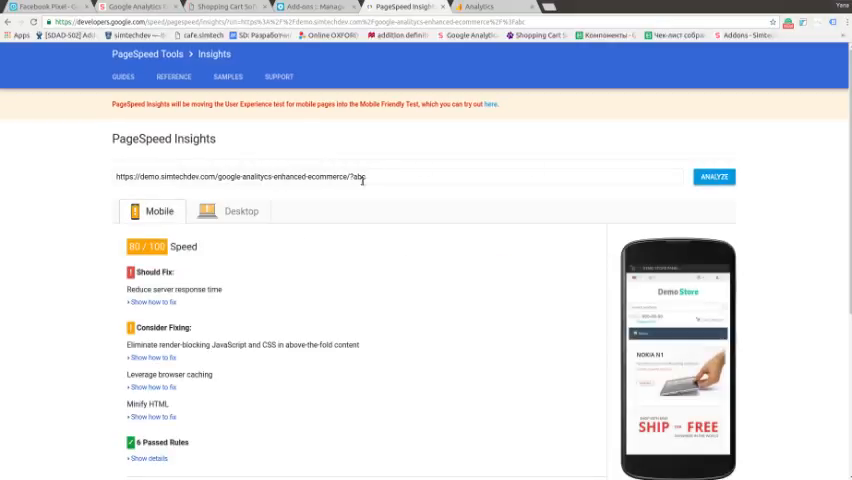
double_click(357, 177)
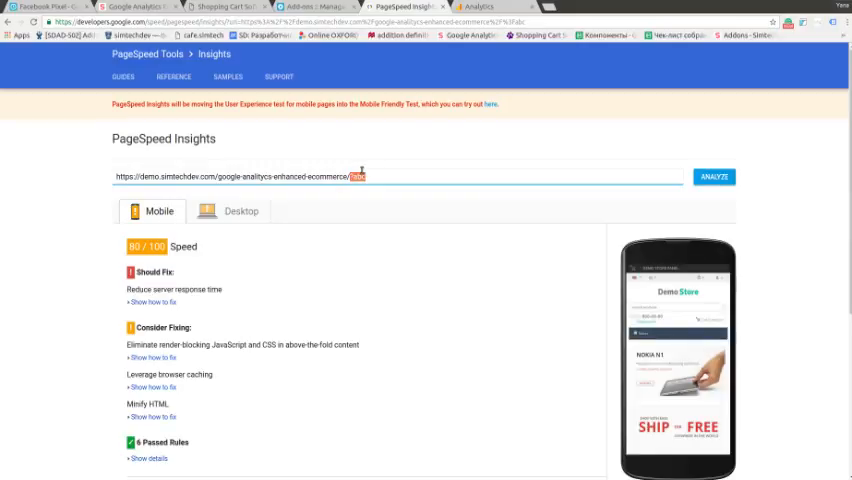
left_click(714, 177)
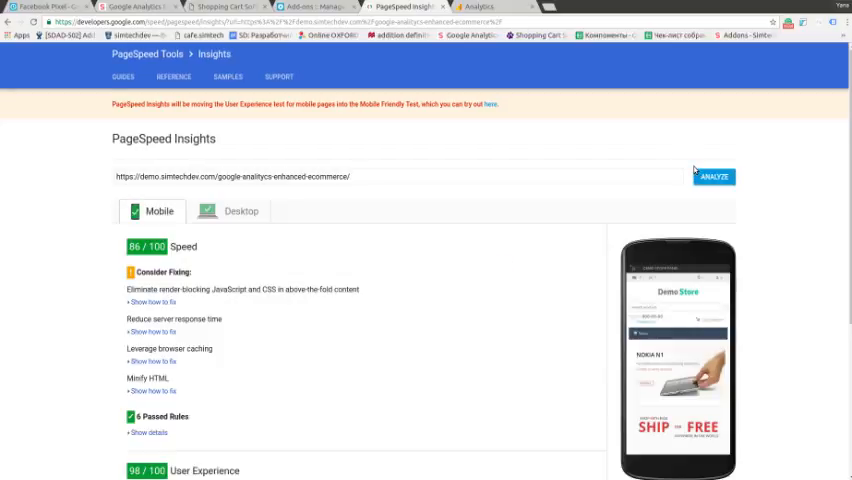
mouse_move(678, 167)
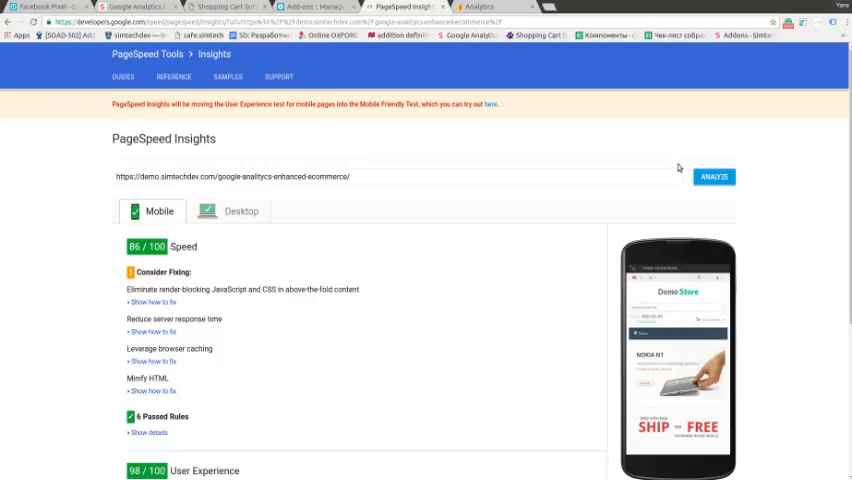
mouse_move(669, 166)
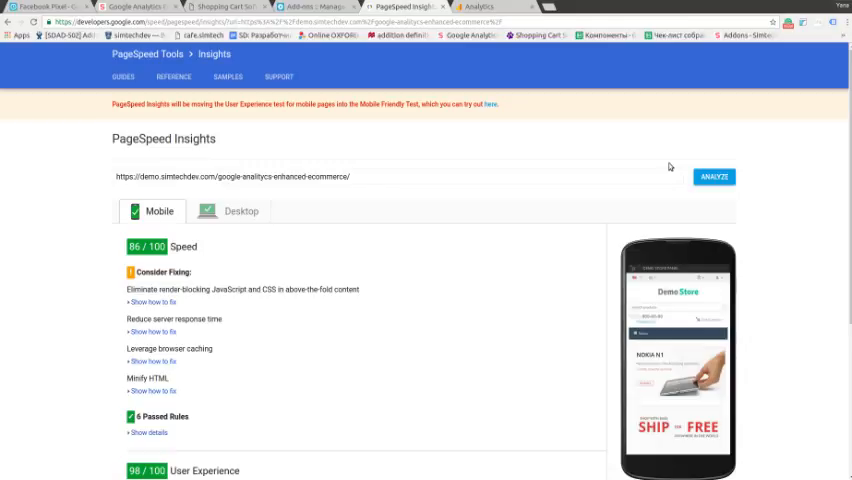
mouse_move(669, 165)
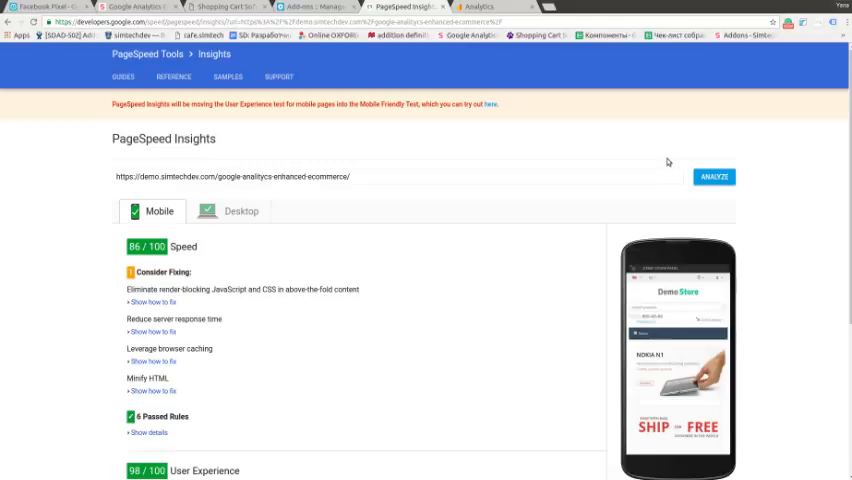
mouse_move(668, 162)
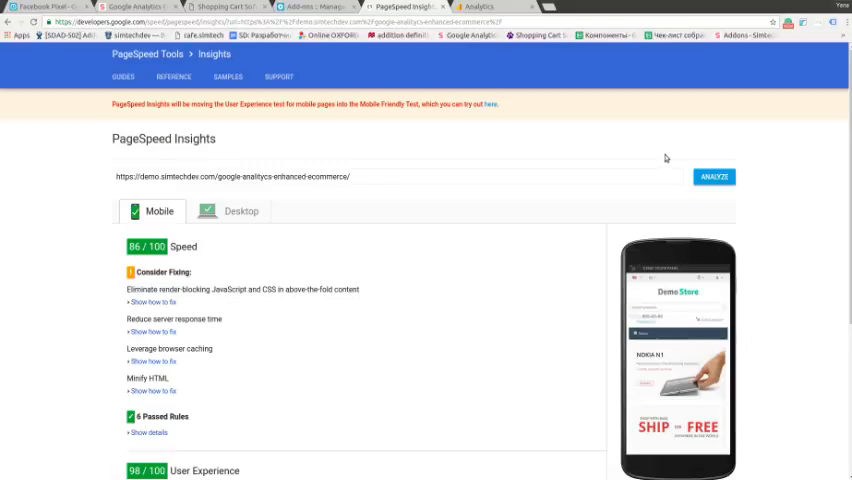
mouse_move(657, 169)
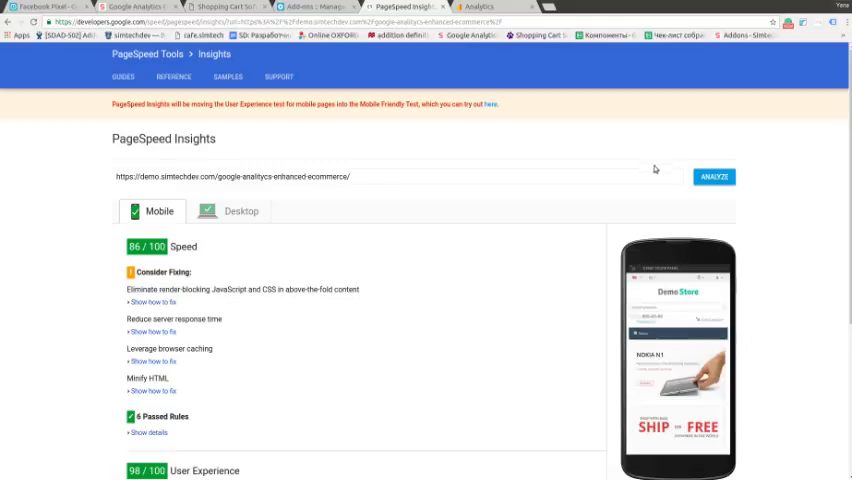
mouse_move(687, 117)
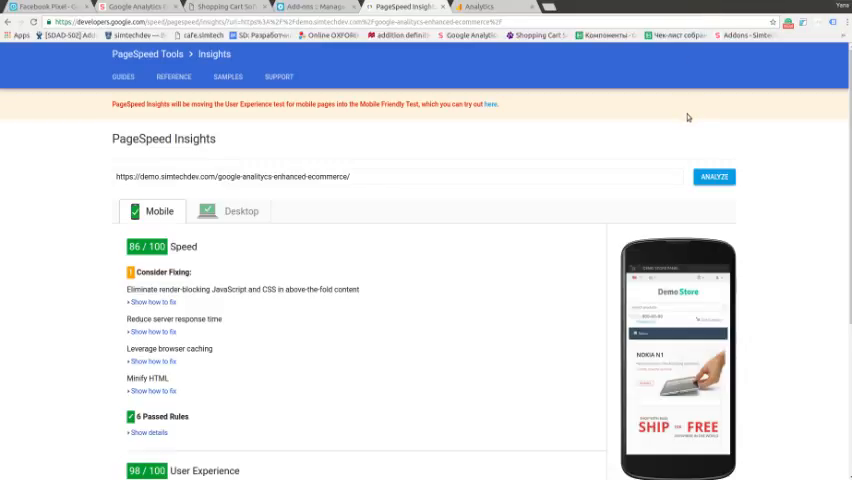
mouse_move(686, 110)
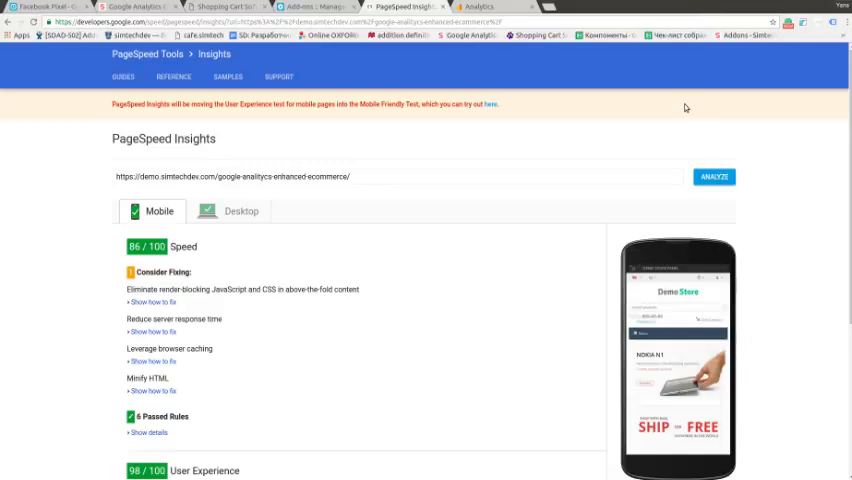